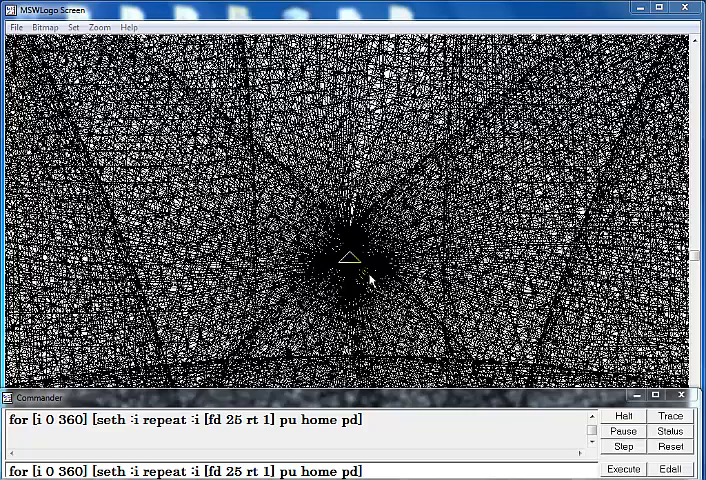
mouse_move(365, 272)
text(st )
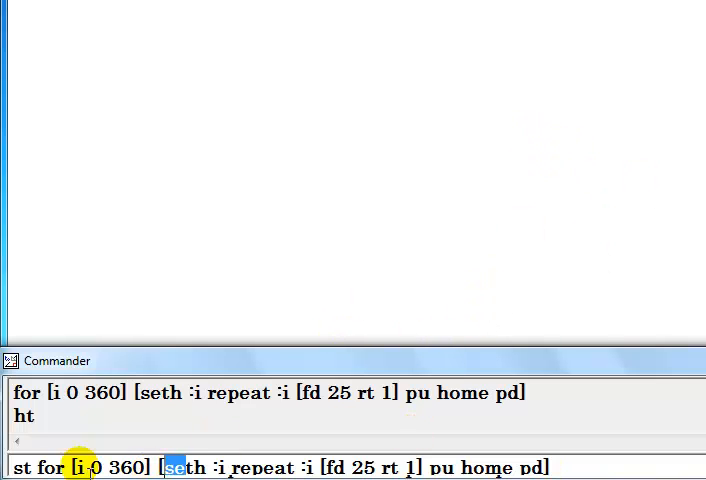
mouse_move(470, 455)
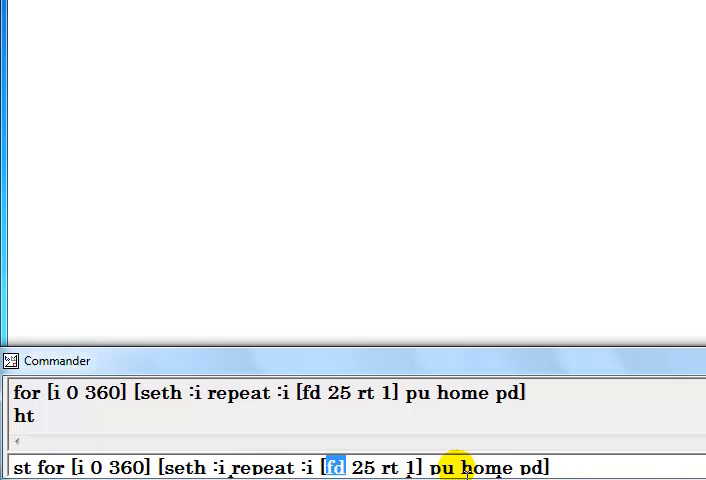
mouse_move(560, 468)
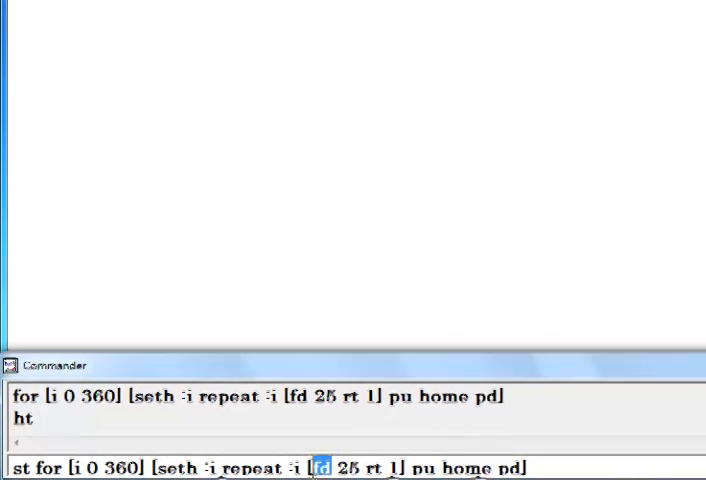
Step: Run st for [i 0 360] to redraw the dense nest pattern with the turtle visible
click(622, 469)
text(4)
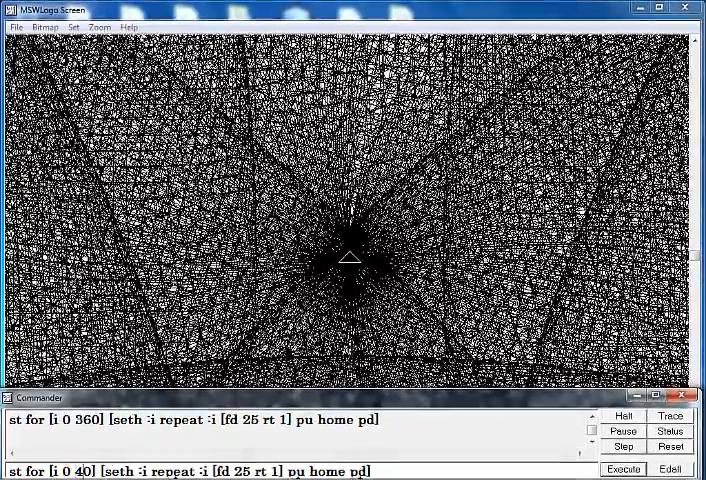
Step: Draw the narrow fan with end angle 45 and edit the end value to 90
key(BackSpace)
text(9)
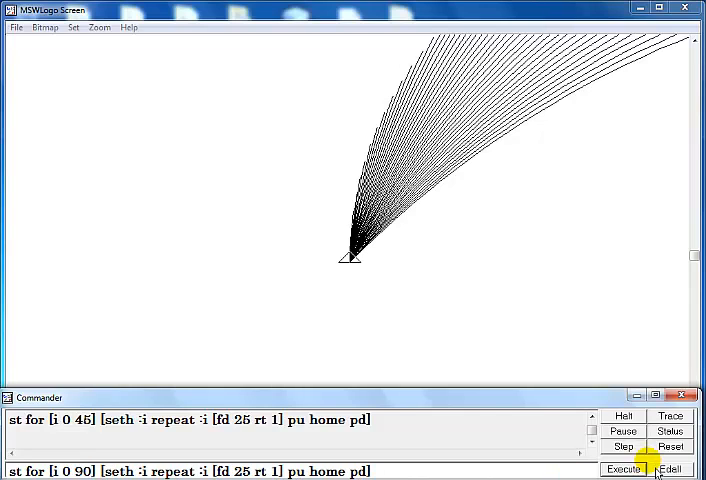
Step: Run the loop ending at 90 for a wider quarter pattern, then change 90 to 180
click(622, 468)
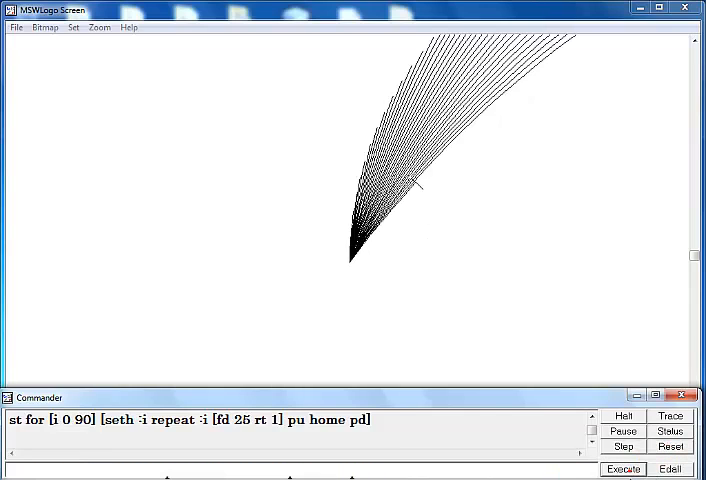
click(622, 468)
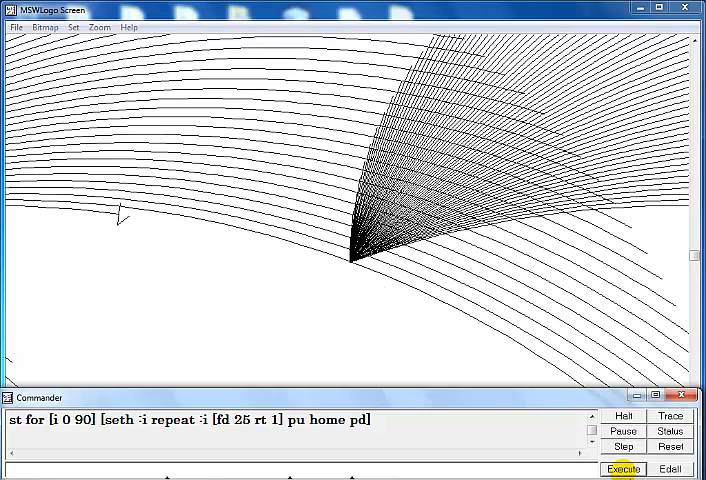
click(622, 469)
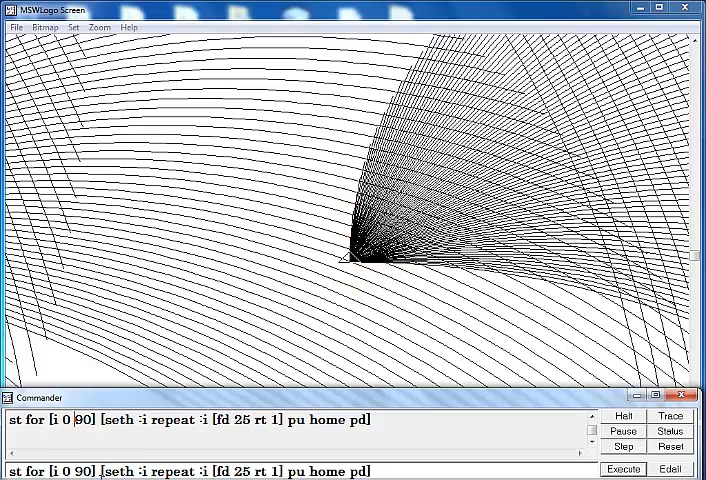
double_click(78, 471)
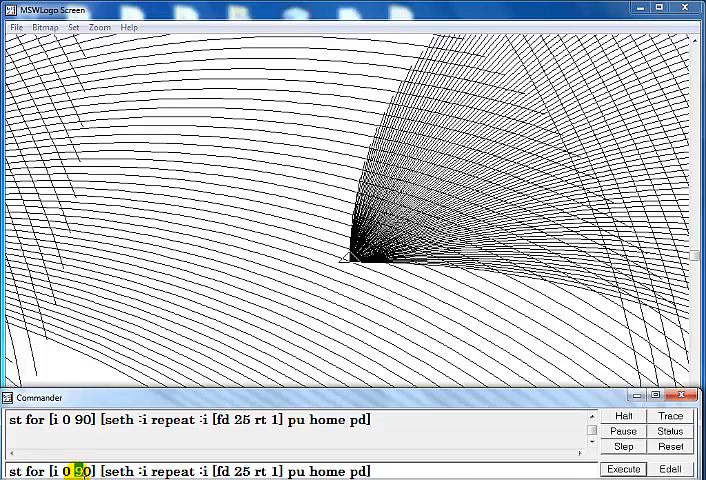
text(180)
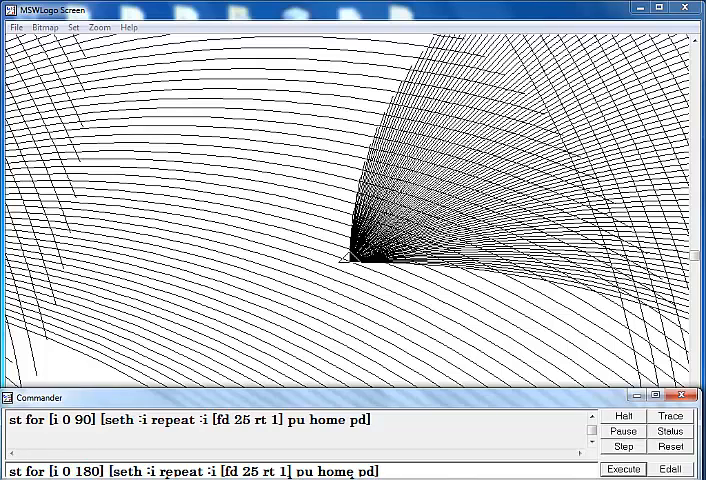
Step: Reset the screen and run the loop ending at 180 across the half-circle
click(670, 446)
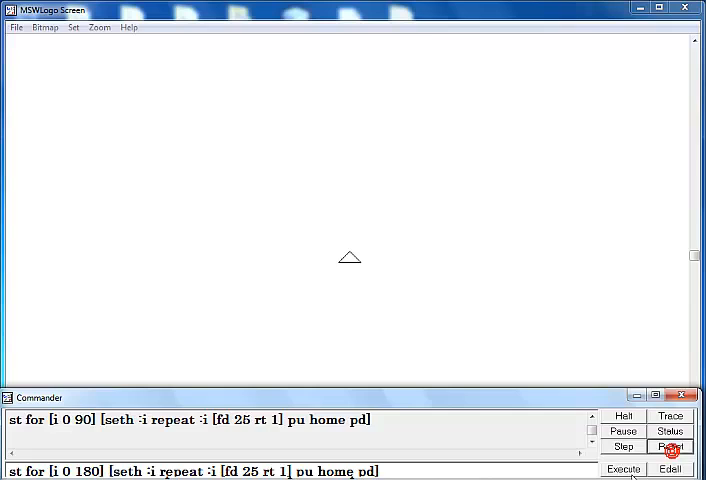
click(623, 469)
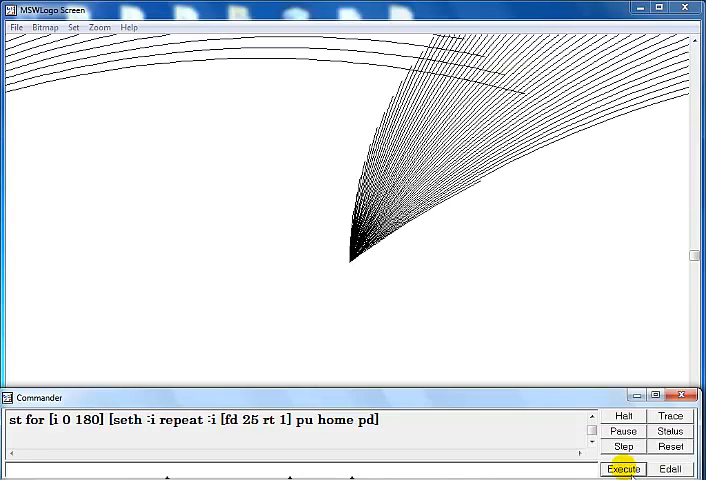
click(623, 468)
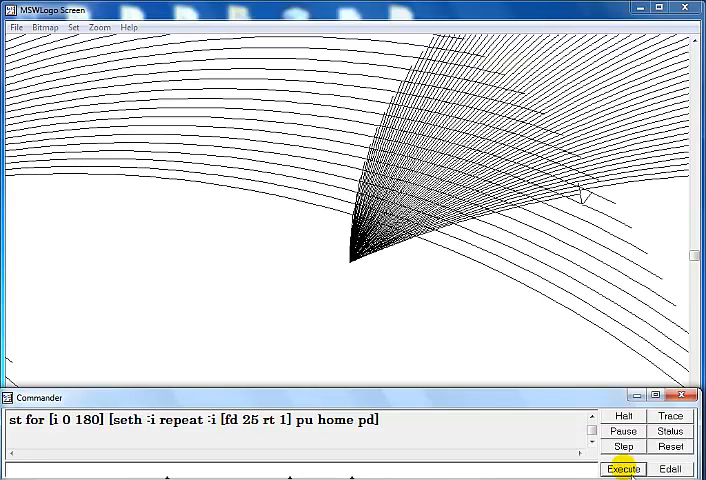
click(623, 468)
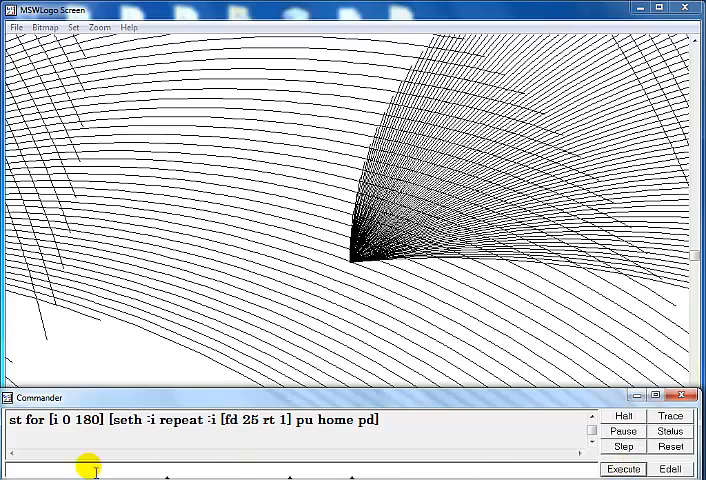